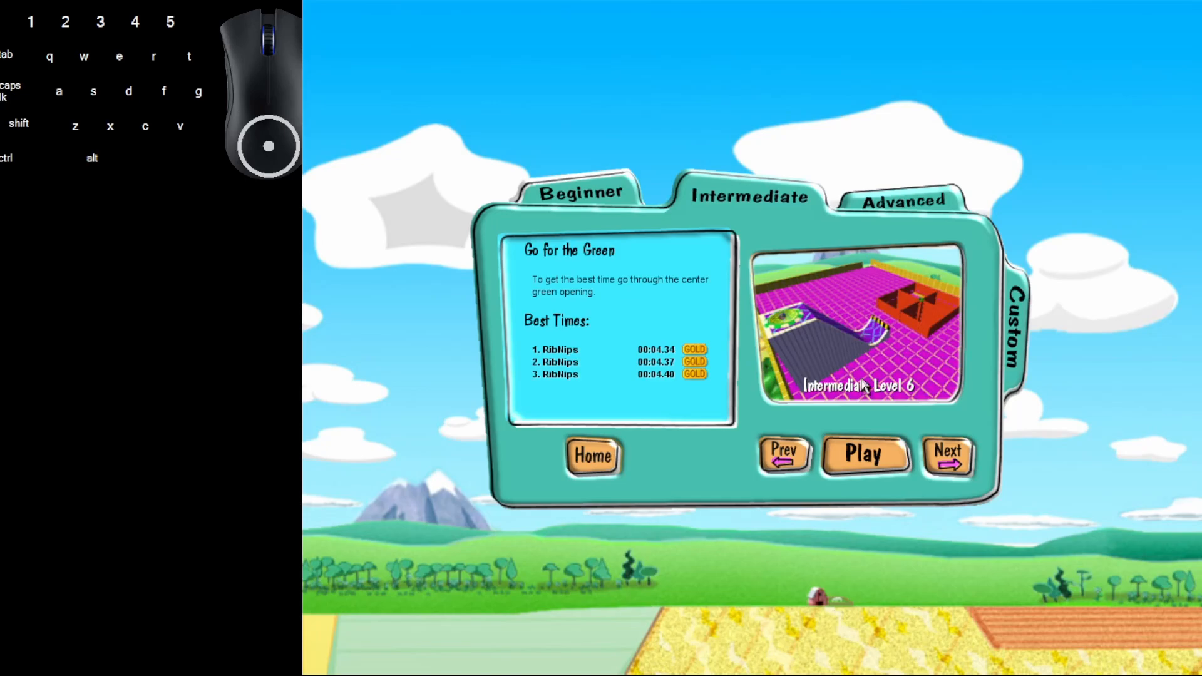
mouse_move(828, 479)
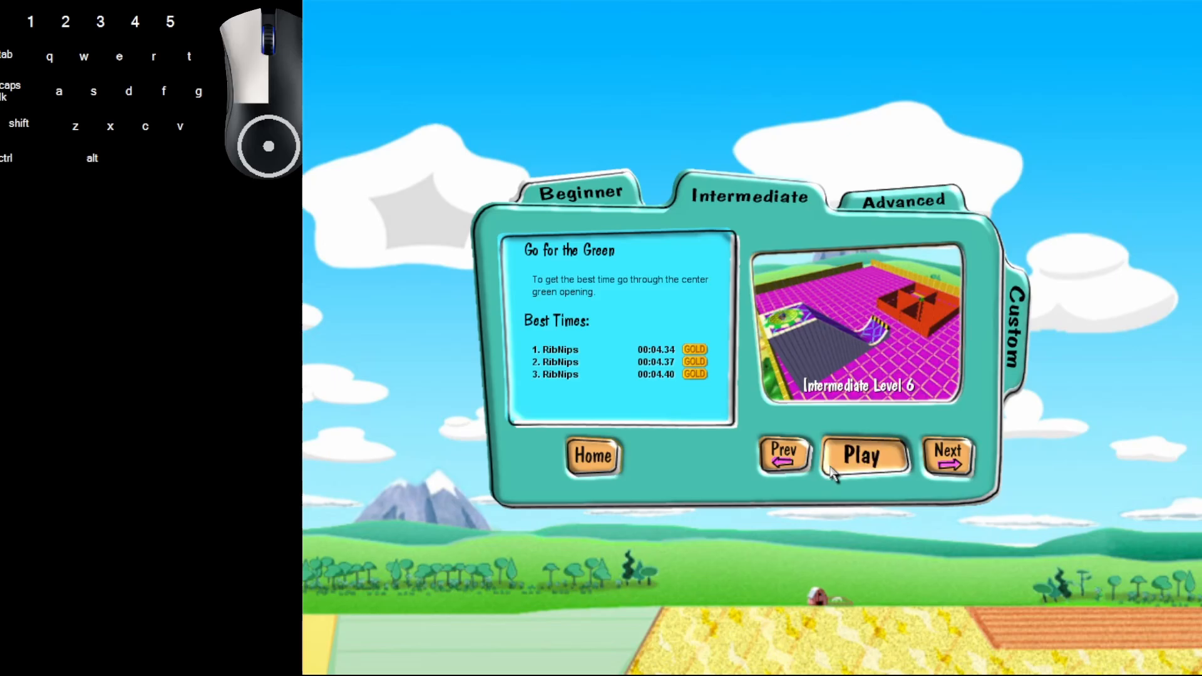
- Start Intermediate Level 6, 'Go for the Green', so the timer begins running
left_click(865, 454)
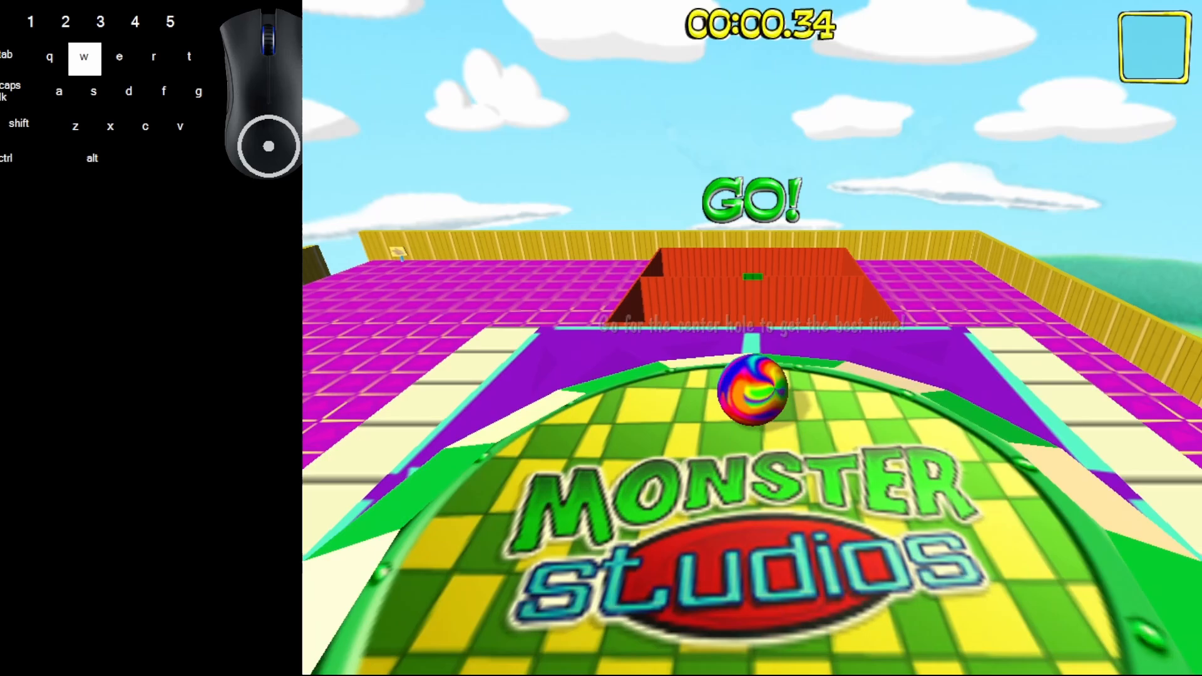
- Roll the marble forward onto the ramp into the walled center structure, reaching 00:01.62
key("s")
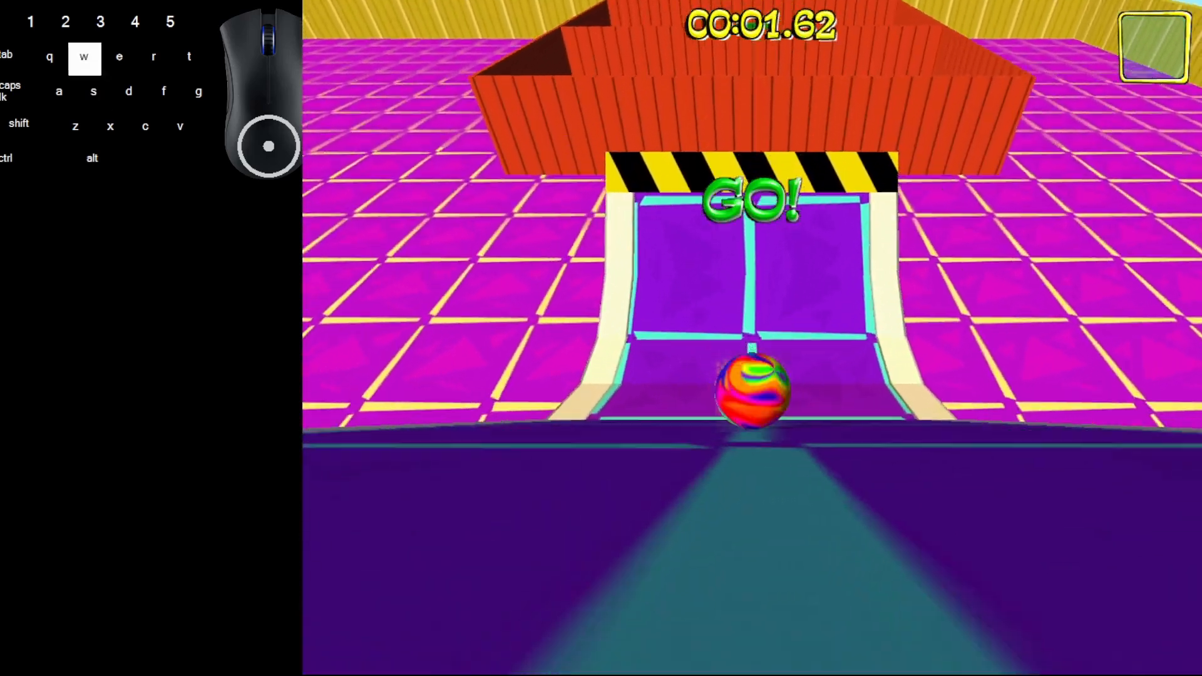
- Finish the level in 00:04.42, beating gold, then advance level select to Level 7, Fork in the Road
key("s")
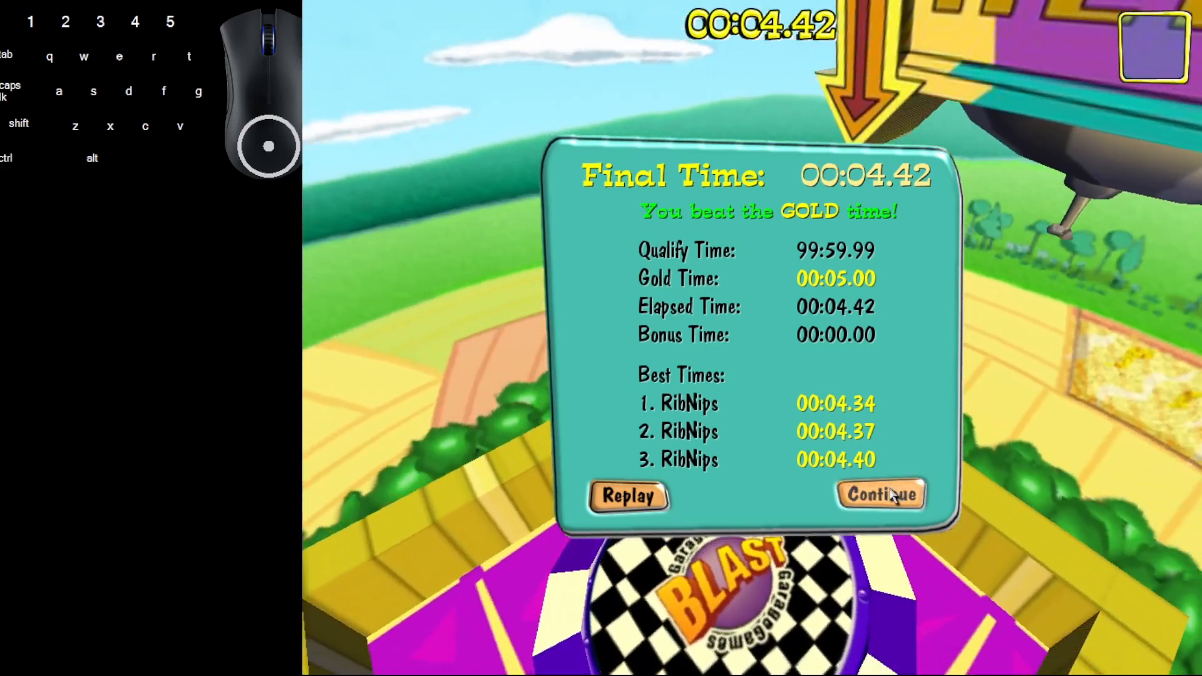
left_click(882, 495)
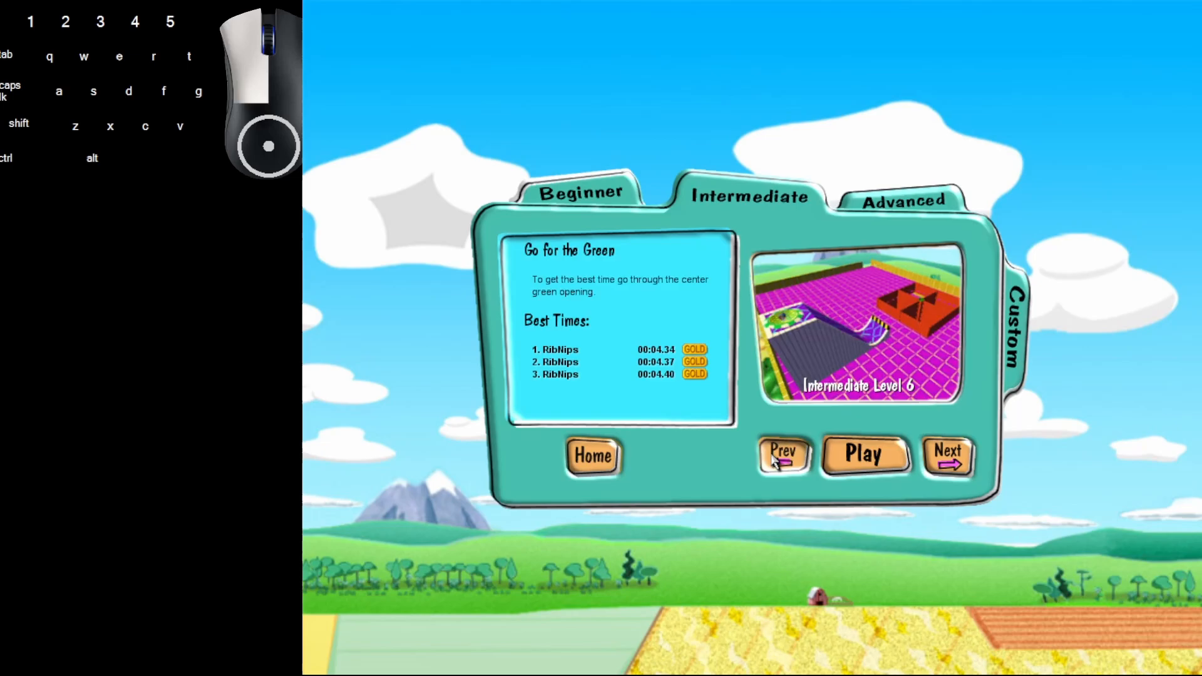
left_click(947, 455)
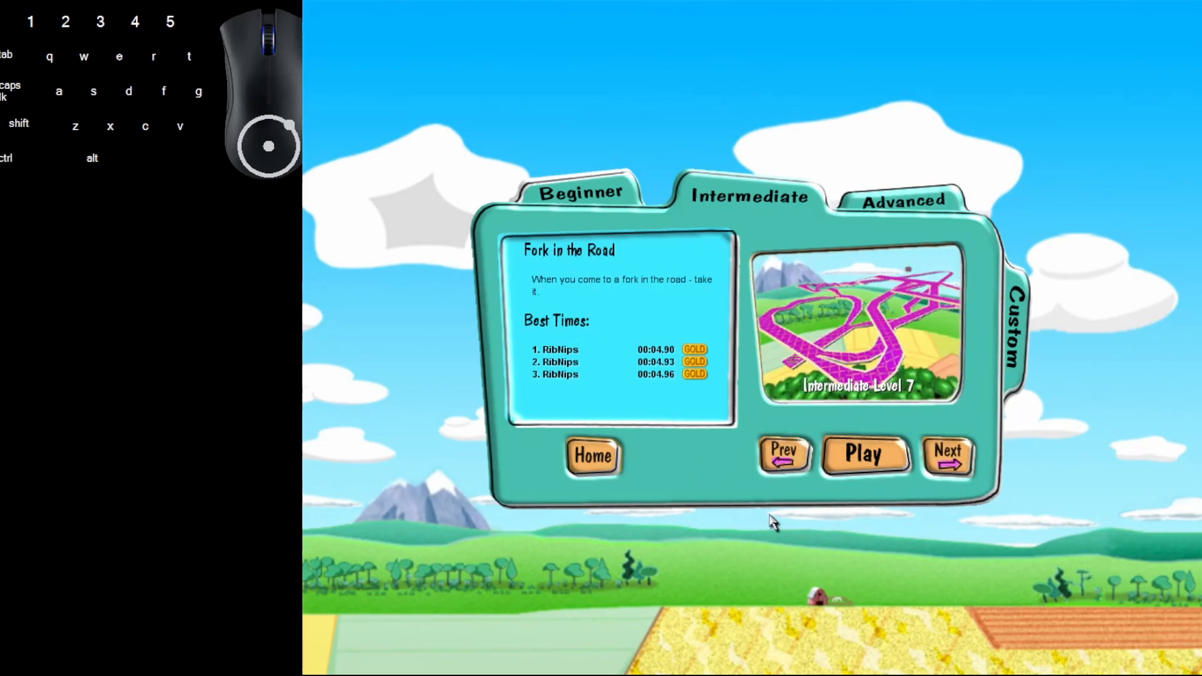
mouse_move(307, 629)
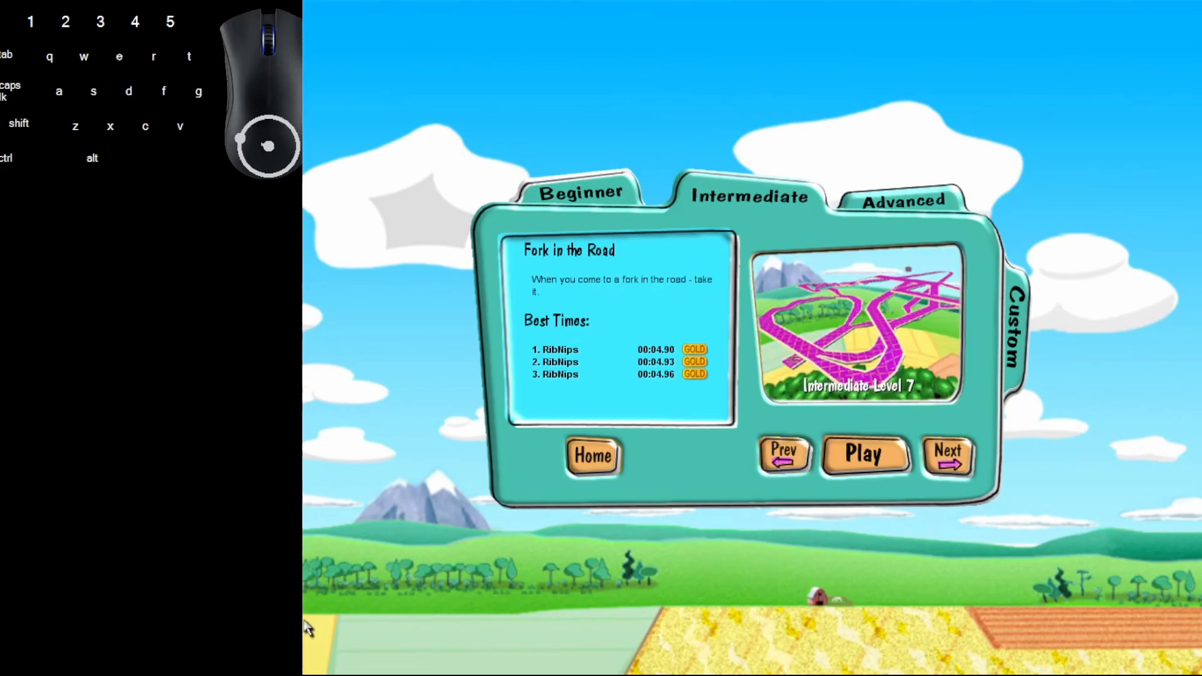